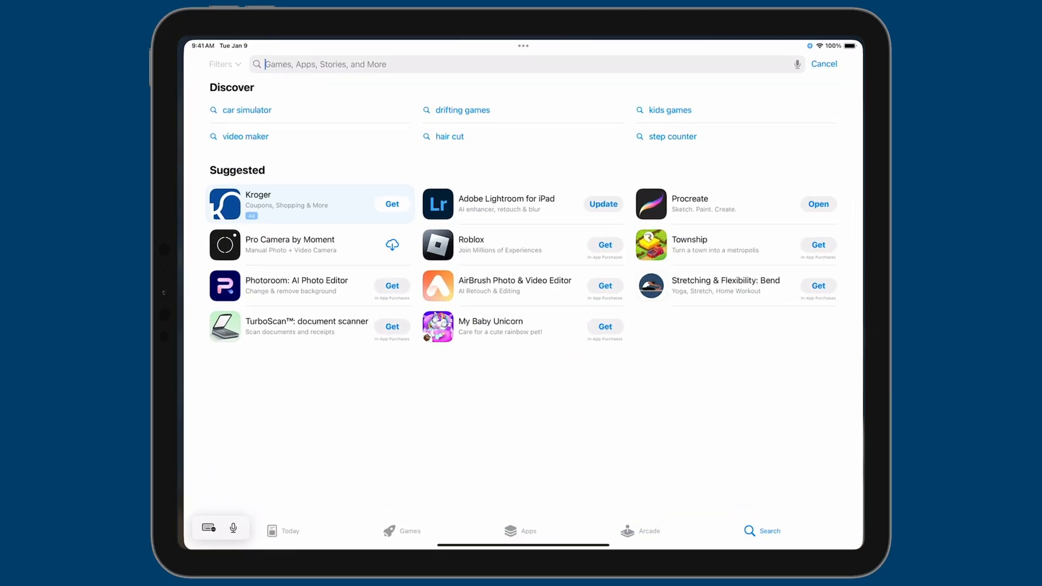
Check the Lightroom for iPad App Store notes on XMP preset import, then open the Color Grade download page
click(507, 204)
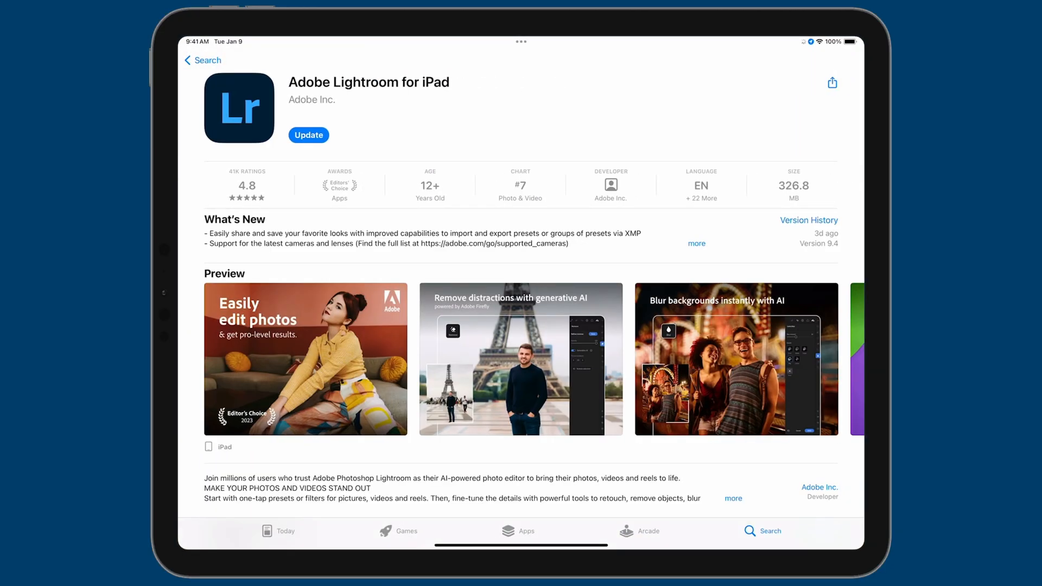
click(696, 243)
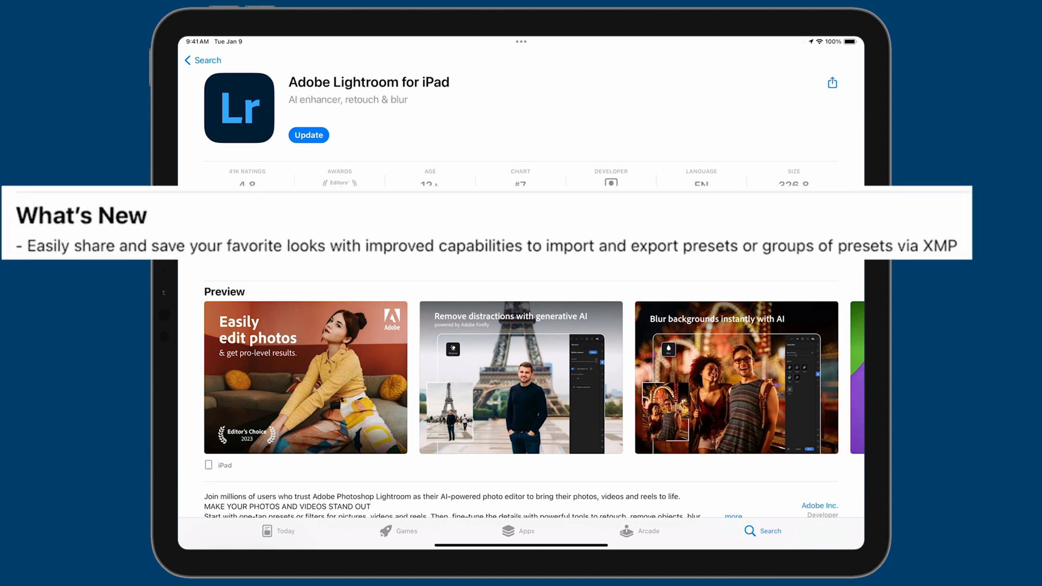
click(308, 135)
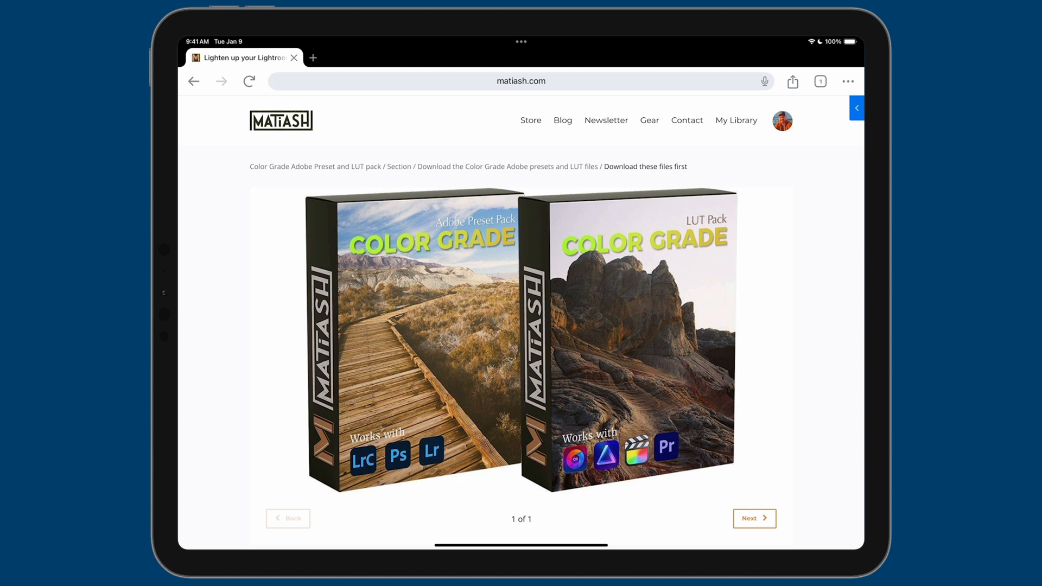
Scroll to Downloads and download the Matiash.com Color Grade Adobe Presets zip
scroll(down, 3)
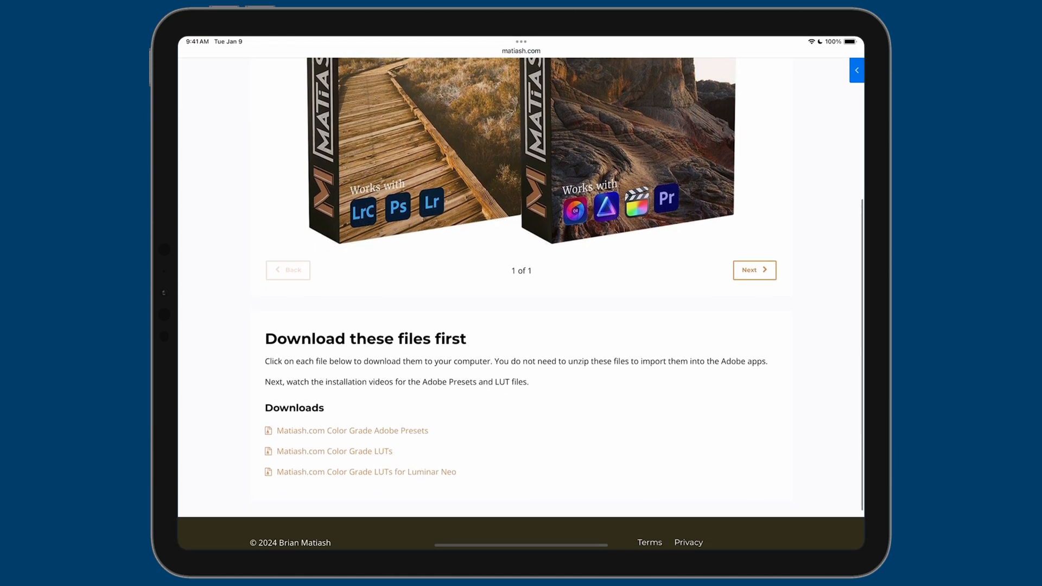
scroll(down, 3)
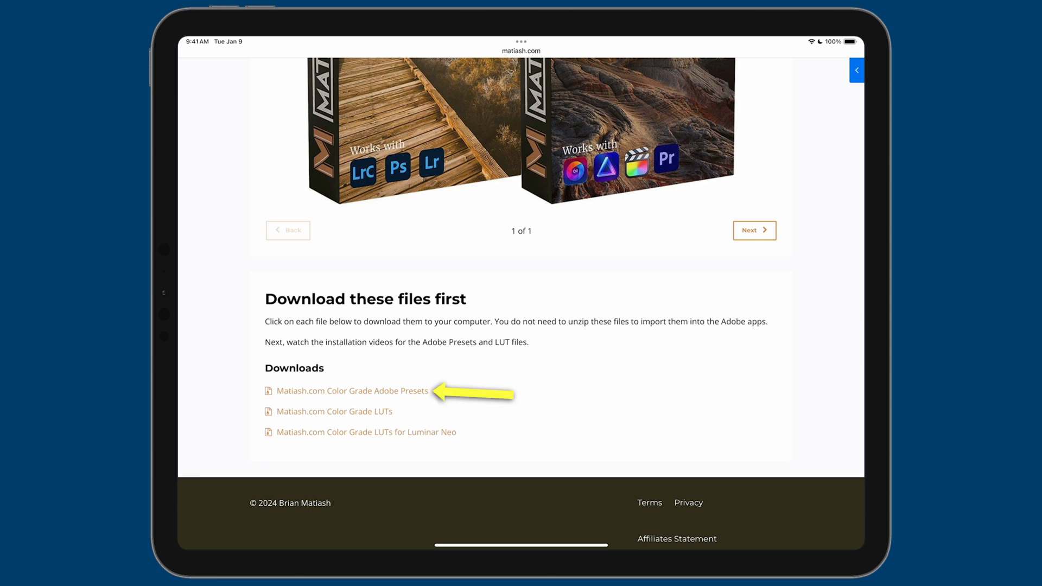
click(352, 391)
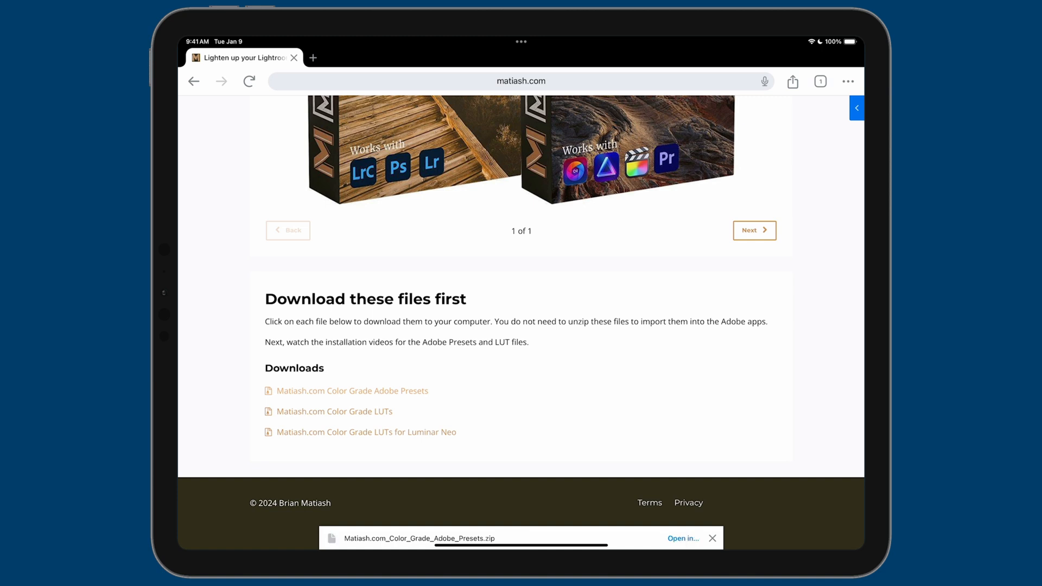
Save the Color Grade presets zip to On My iPad in Files
click(683, 538)
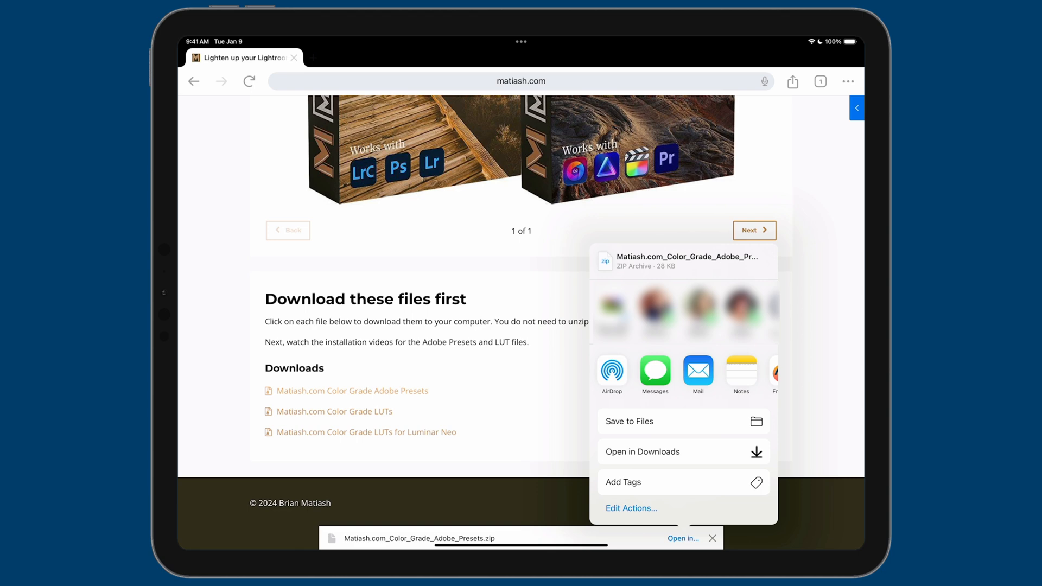
click(629, 421)
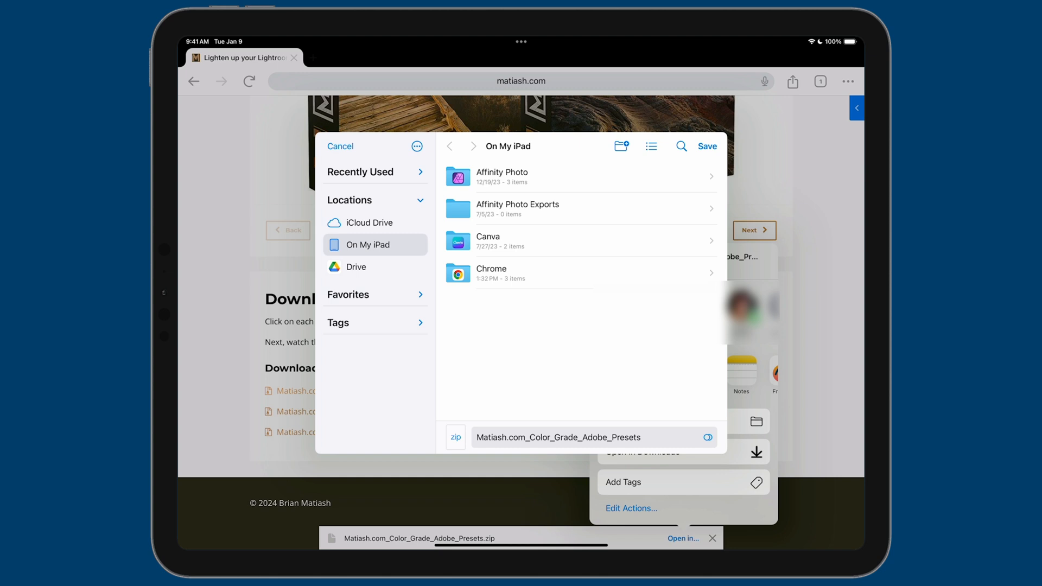
click(593, 437)
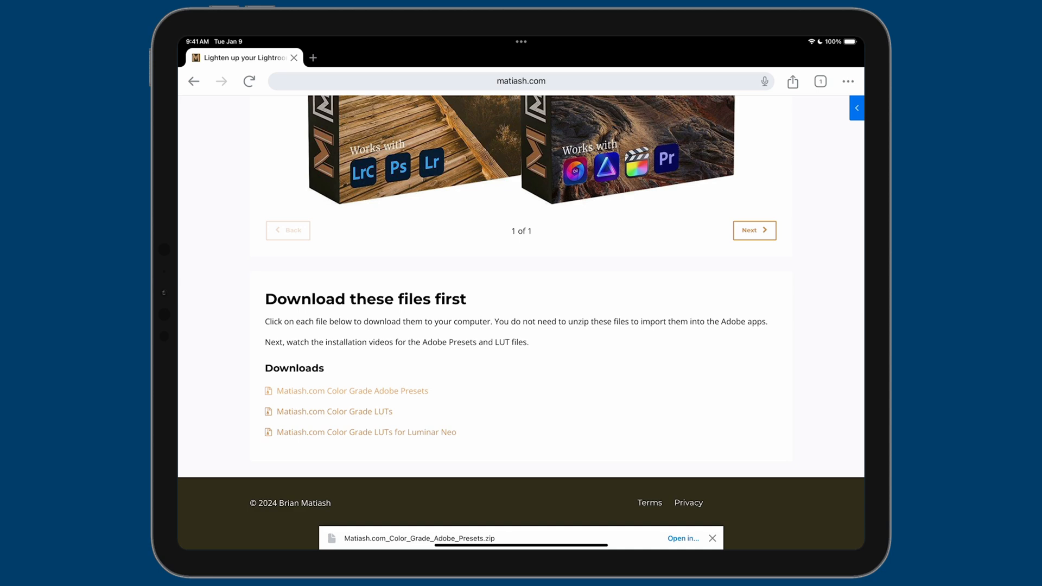
Switch to Lightroom and show the presets panel for the bird photo
click(683, 538)
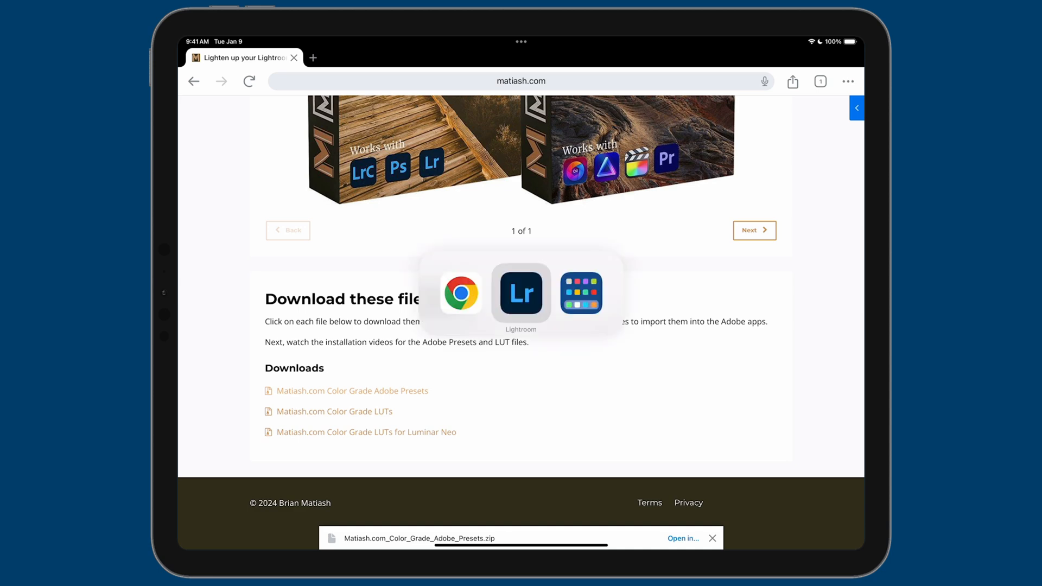
click(521, 293)
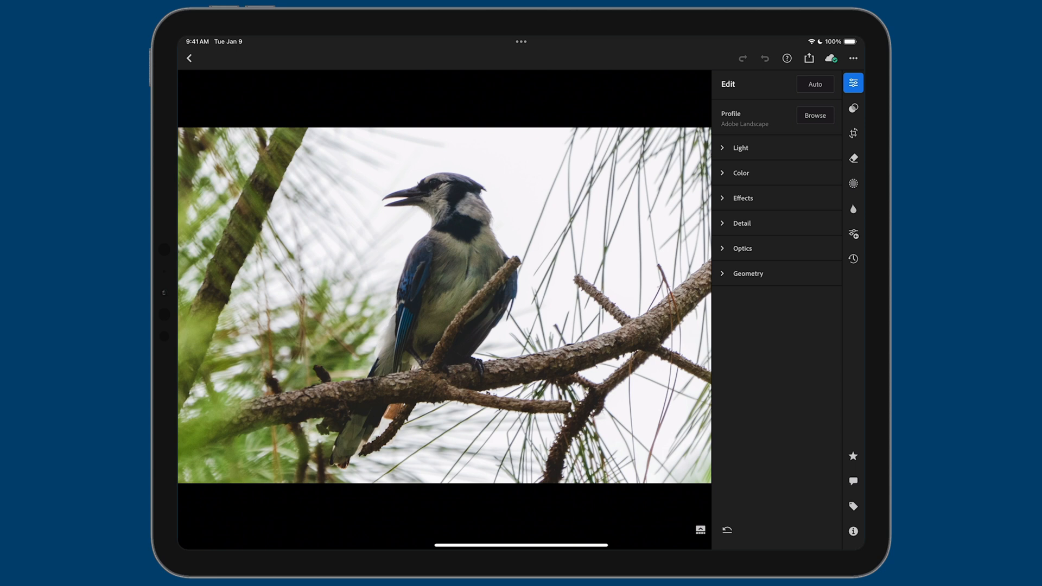
click(853, 108)
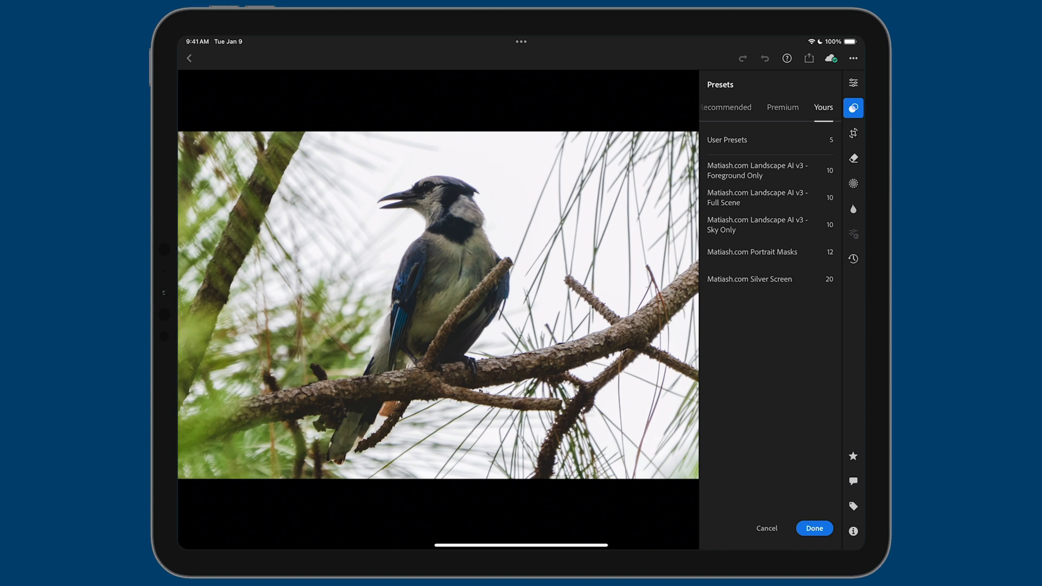
Browse the Premium and Recommended preset tabs, then return to Yours
click(797, 106)
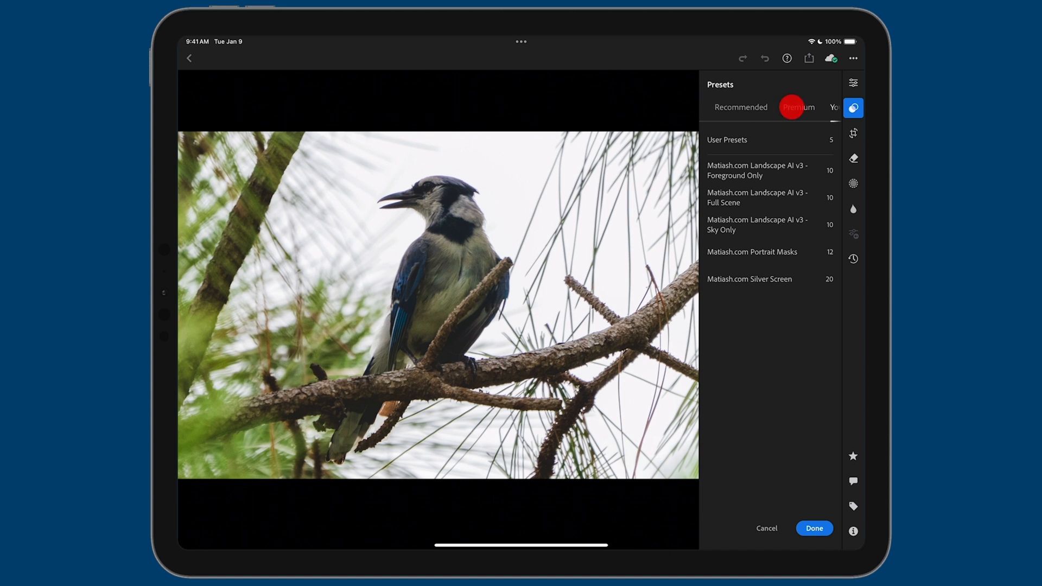
click(797, 107)
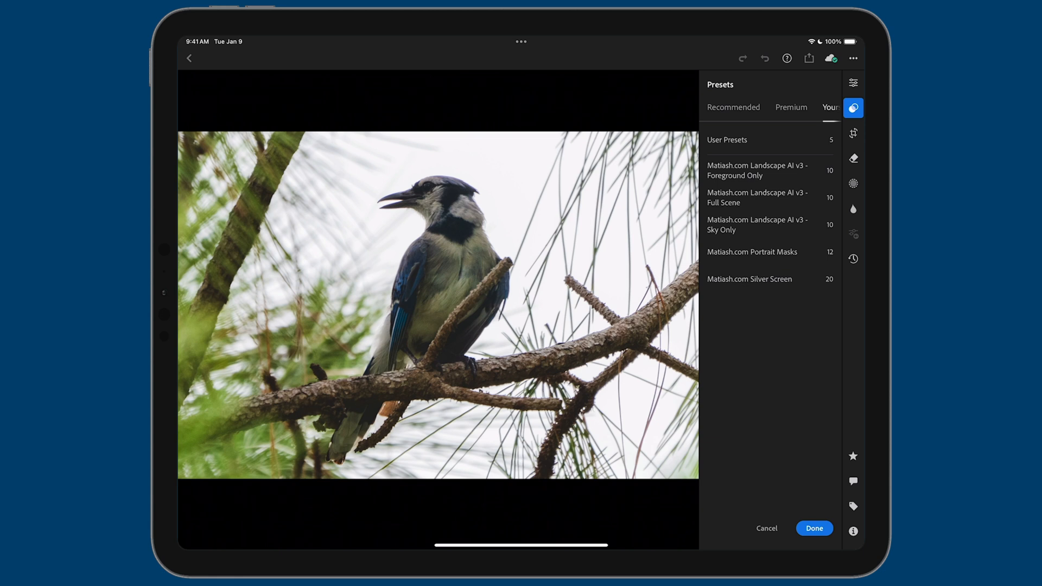
click(791, 107)
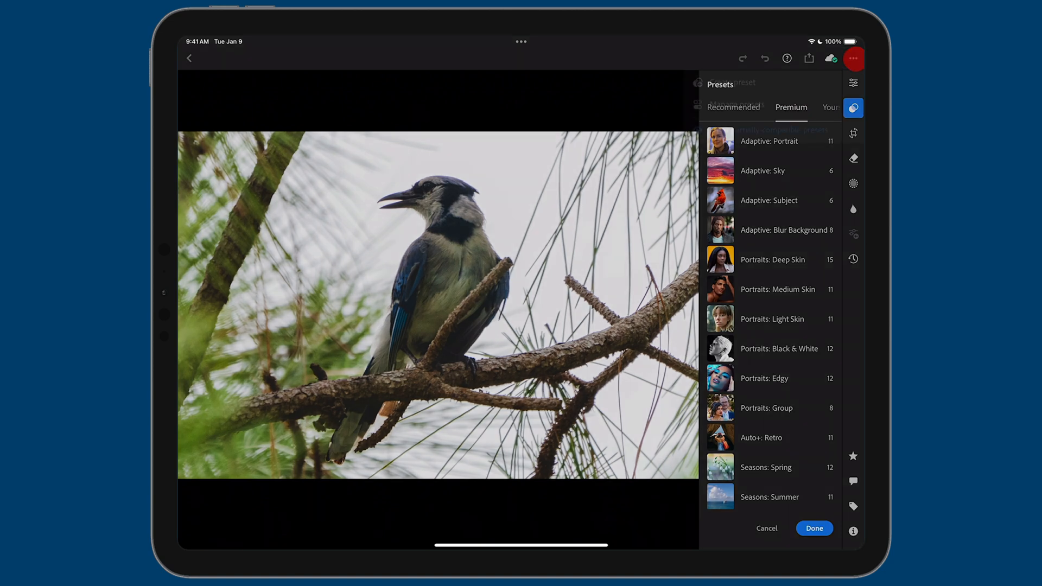
click(853, 58)
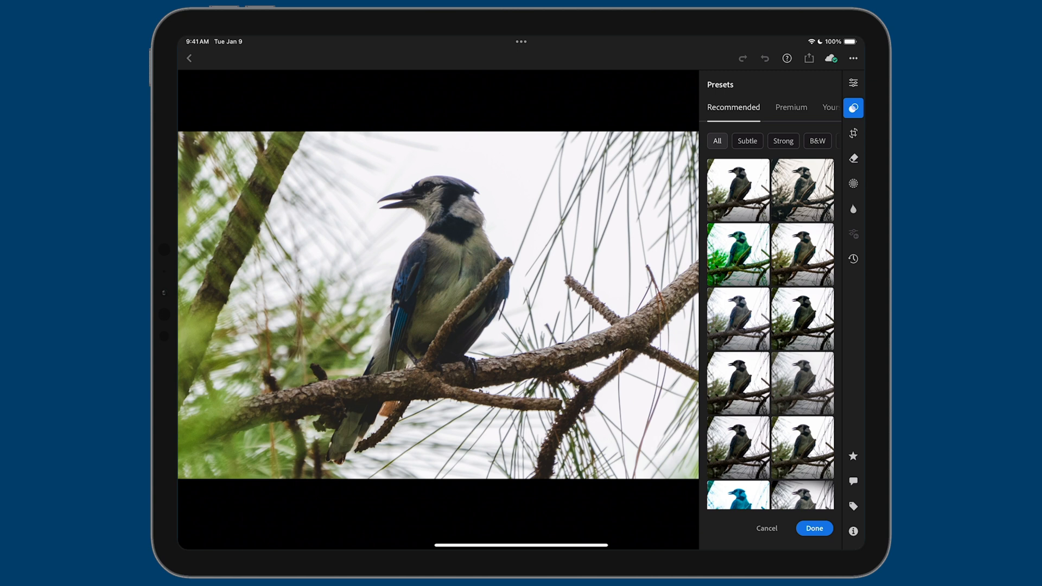
click(829, 107)
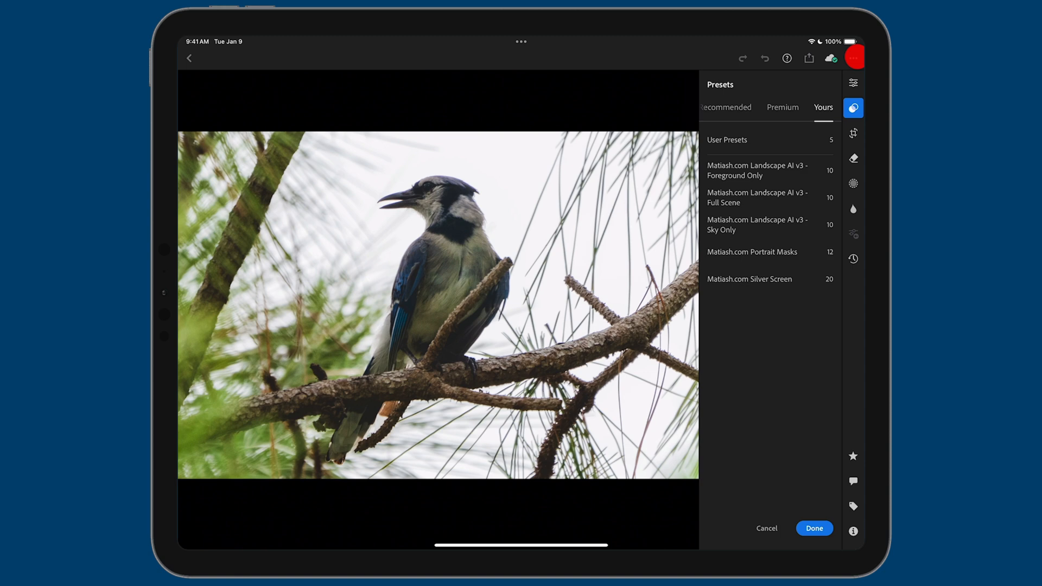
Import the Color Grade zip through the ••• menu's Import presets option
click(853, 58)
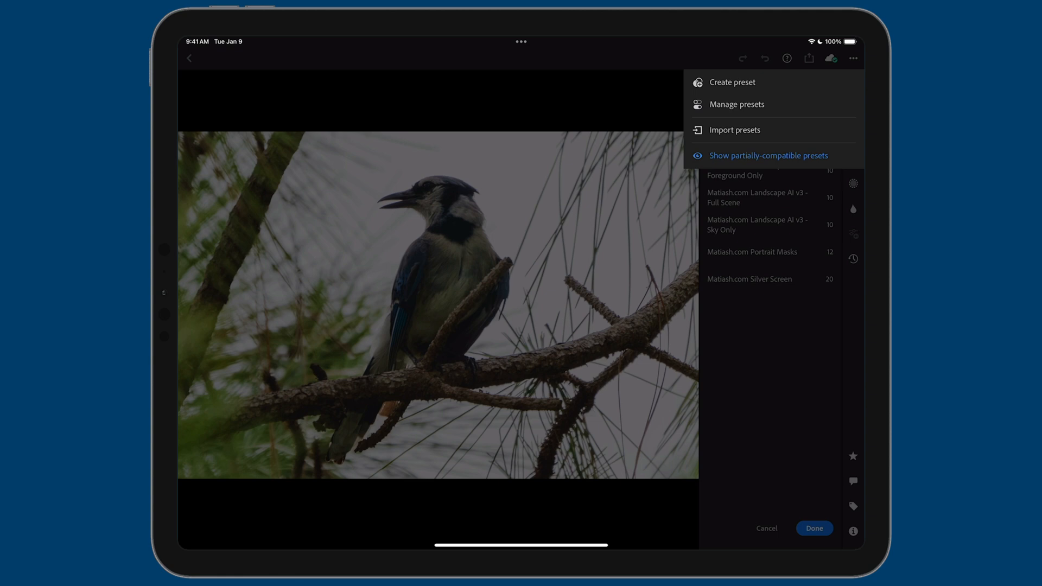
click(734, 129)
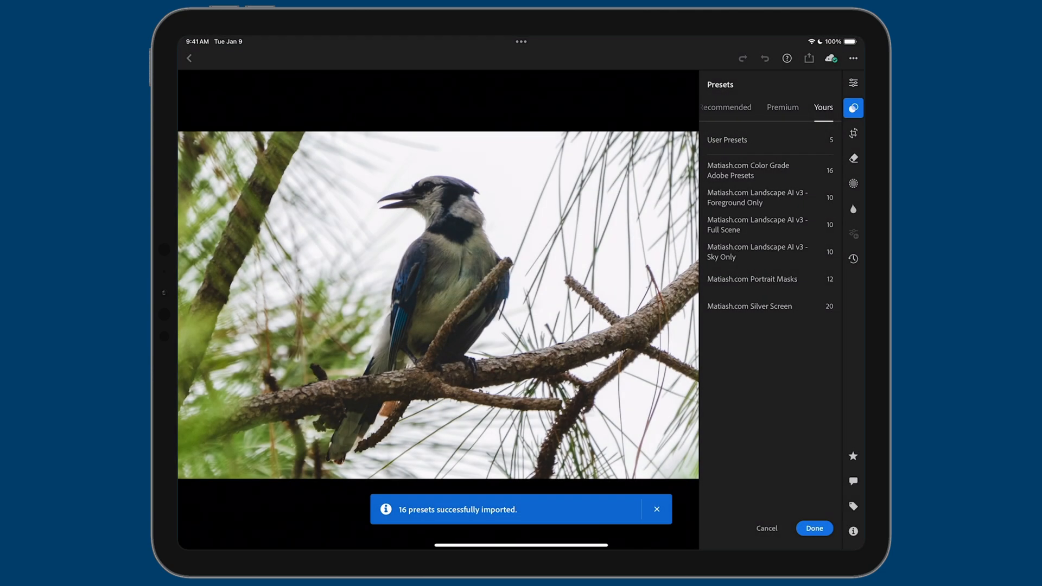
click(747, 171)
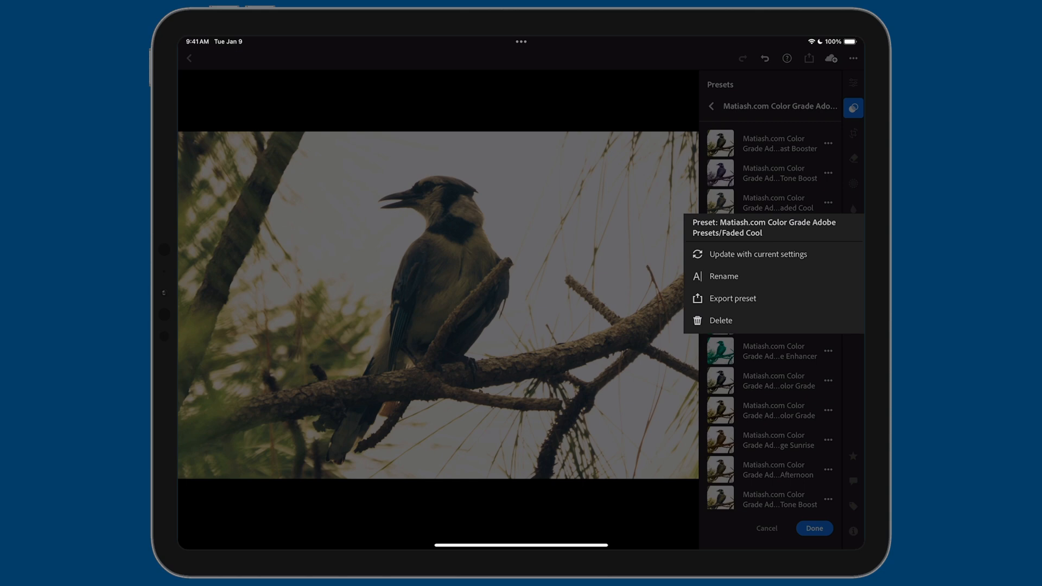
Rename the long Faded Cool preset to 'Faded Cool' and go back to the preset groups
click(723, 276)
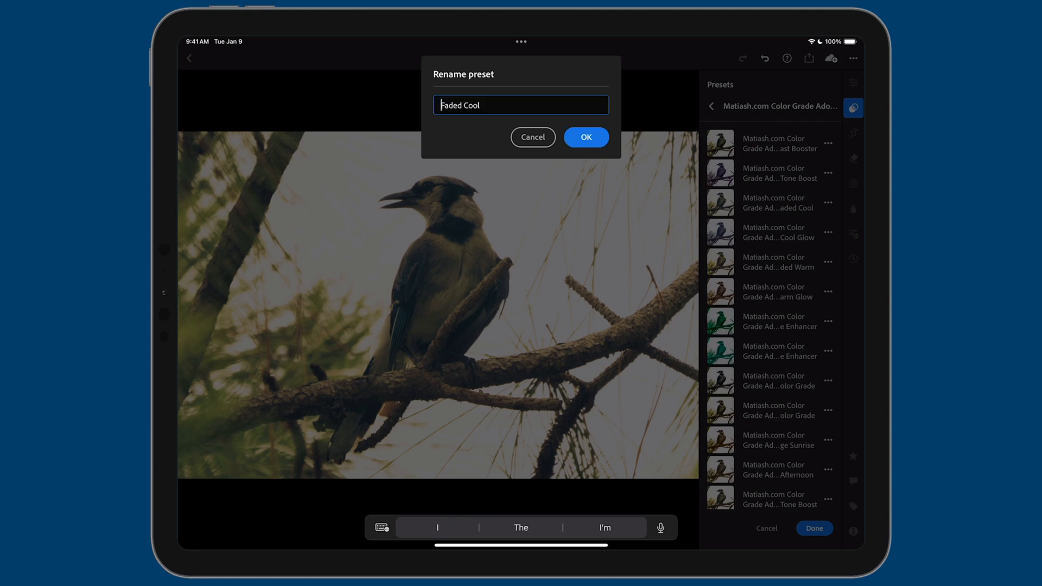
click(586, 137)
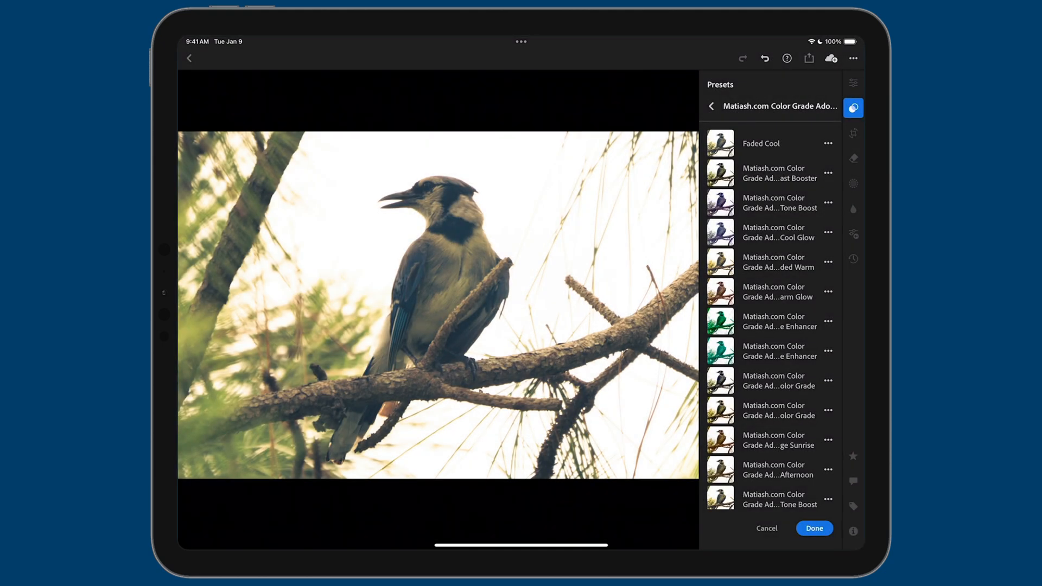
click(827, 143)
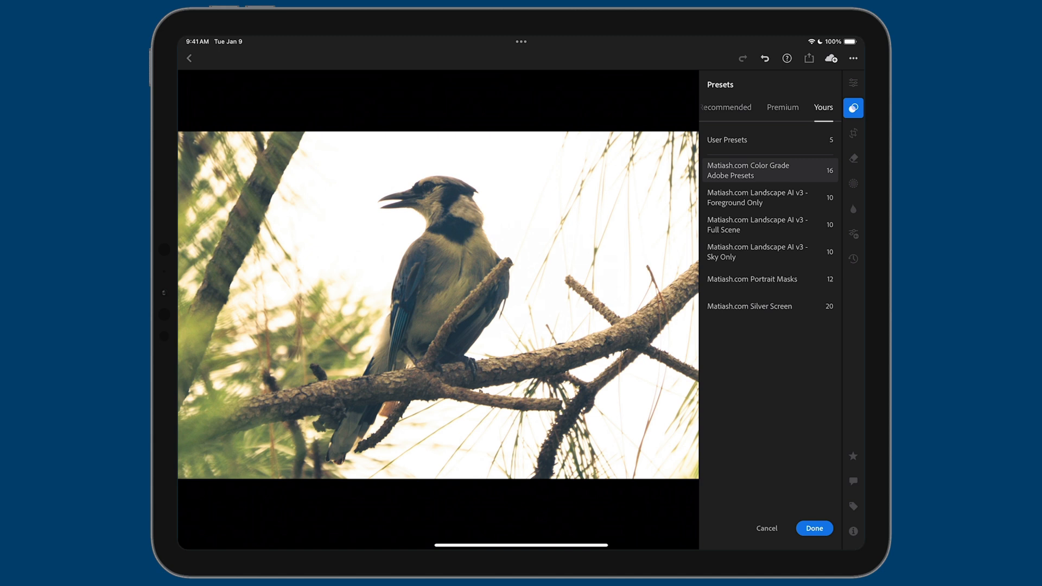
Open the Matiash.com Color Grade group, back out, and reopen it to review preset names
click(763, 170)
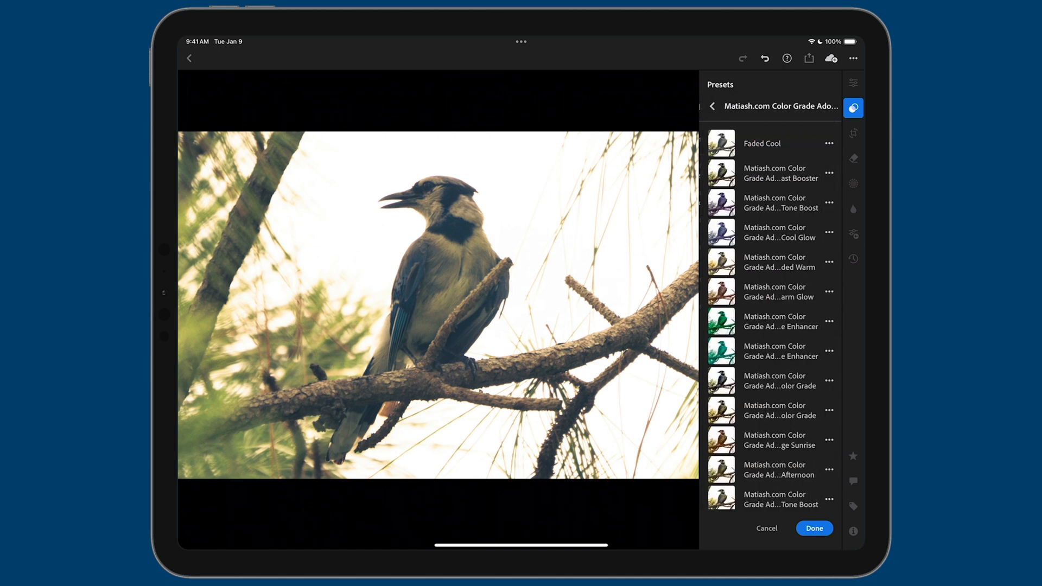
click(711, 106)
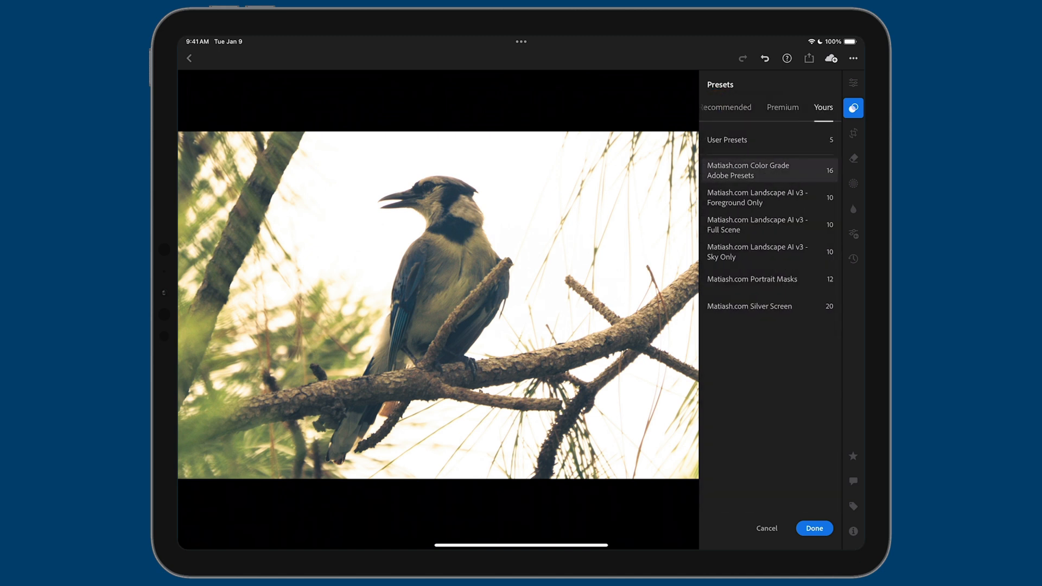
click(762, 170)
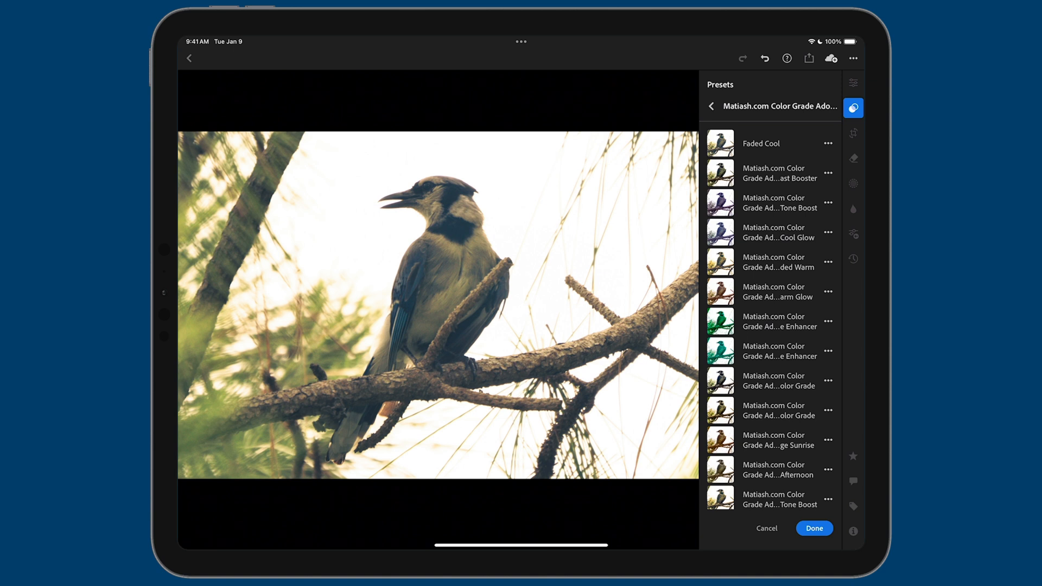
click(711, 106)
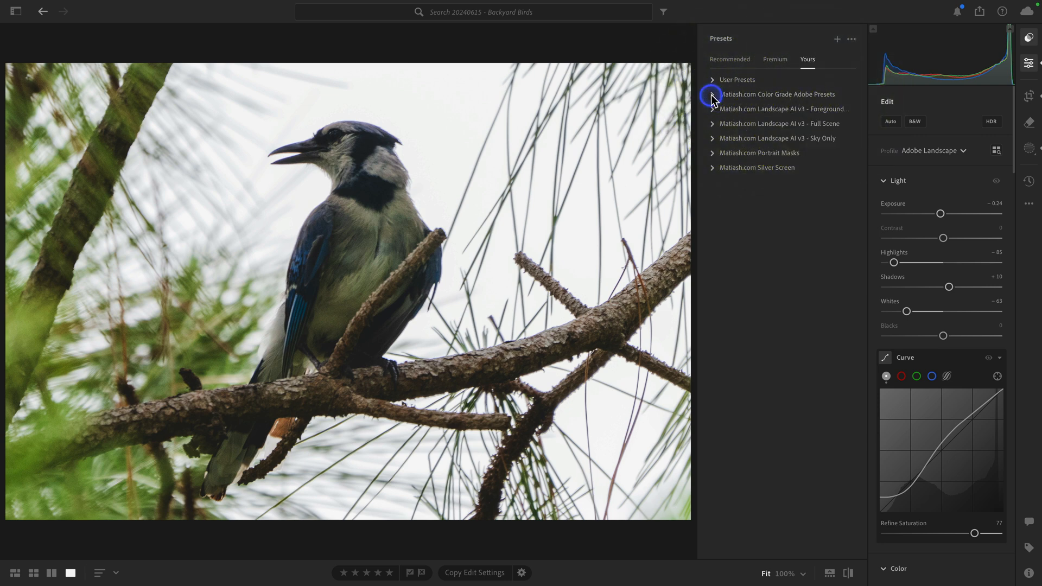
Apply _Reset Color Grade Preset, then Faded Cool, to the blue jay photo
click(713, 94)
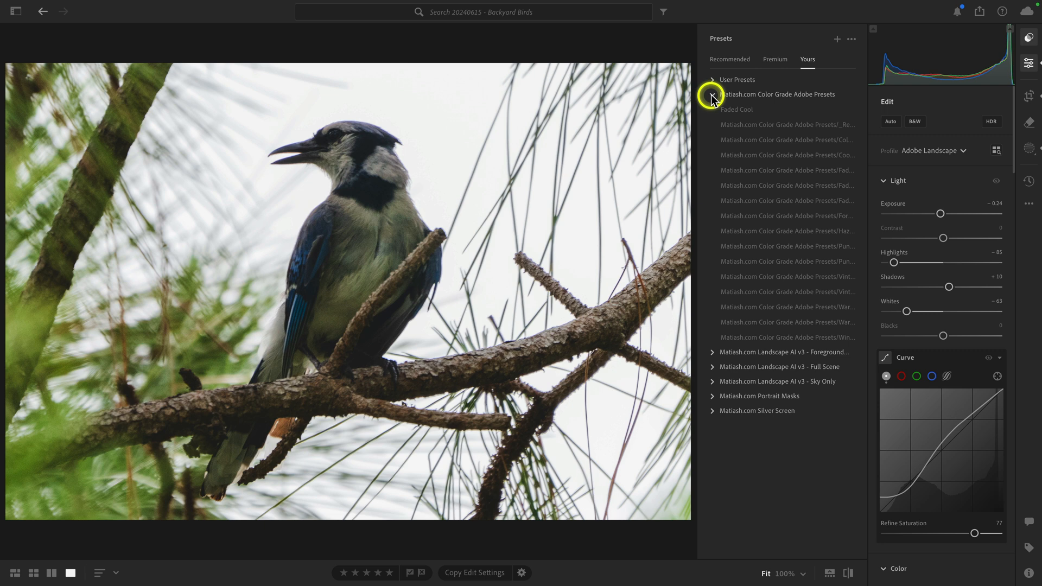
click(736, 110)
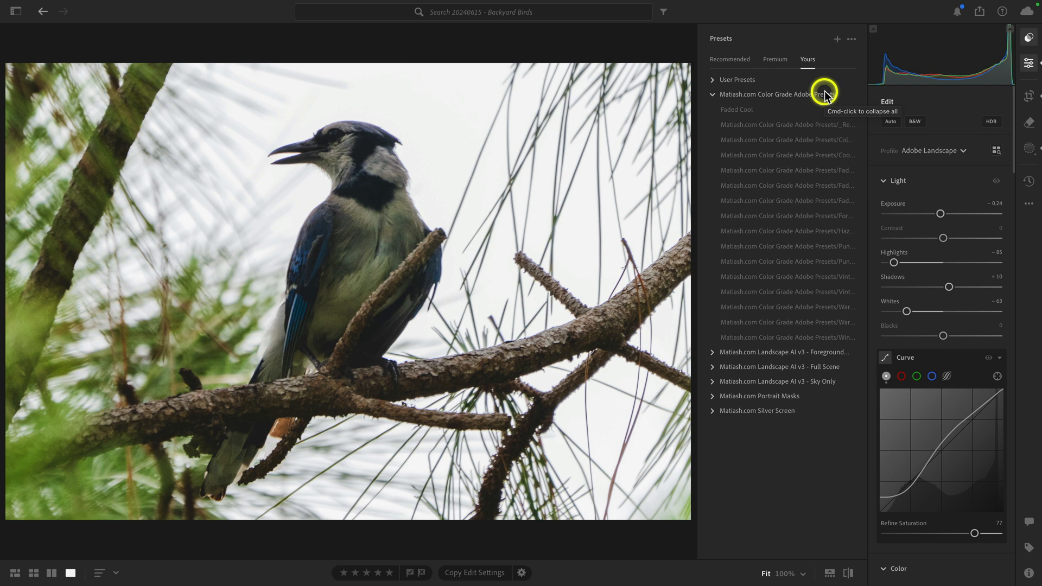
click(770, 124)
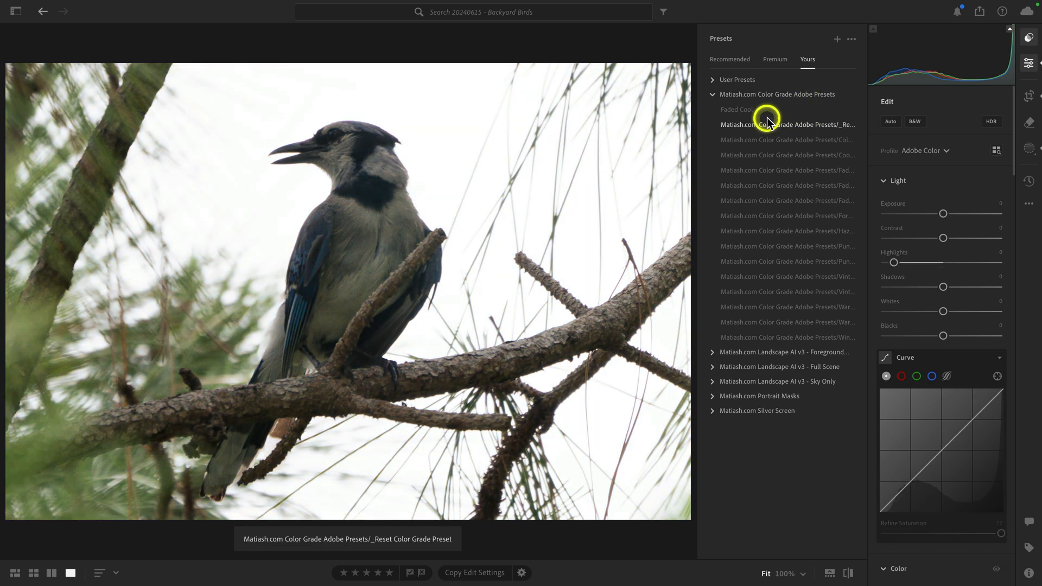
click(736, 109)
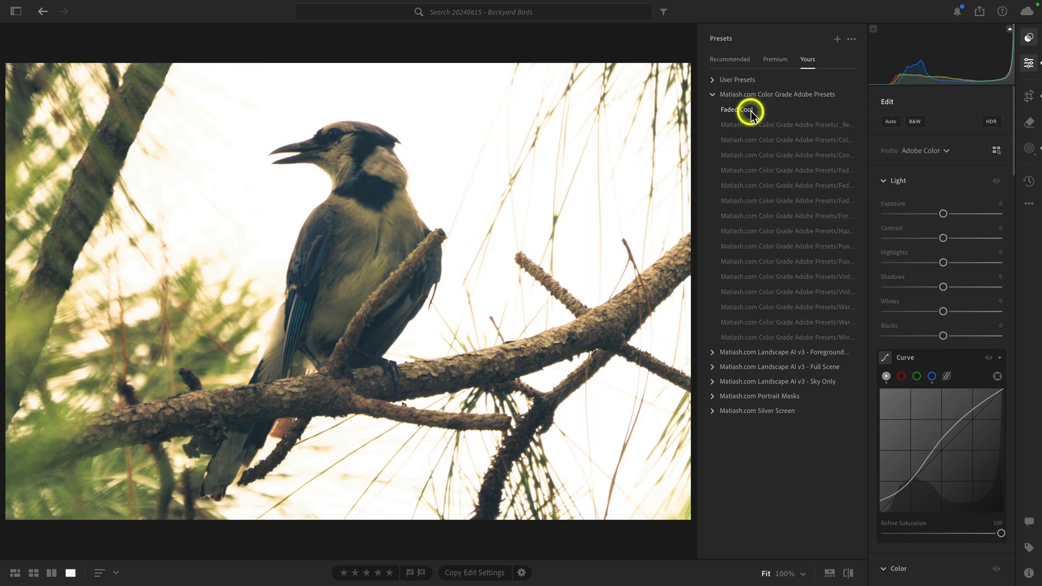
click(746, 109)
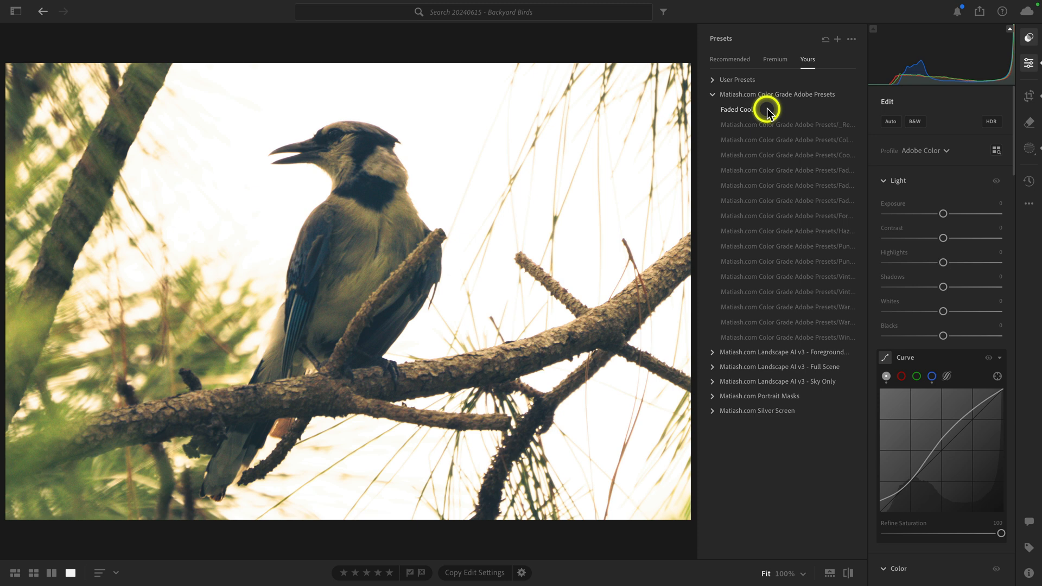
mouse_move(800, 112)
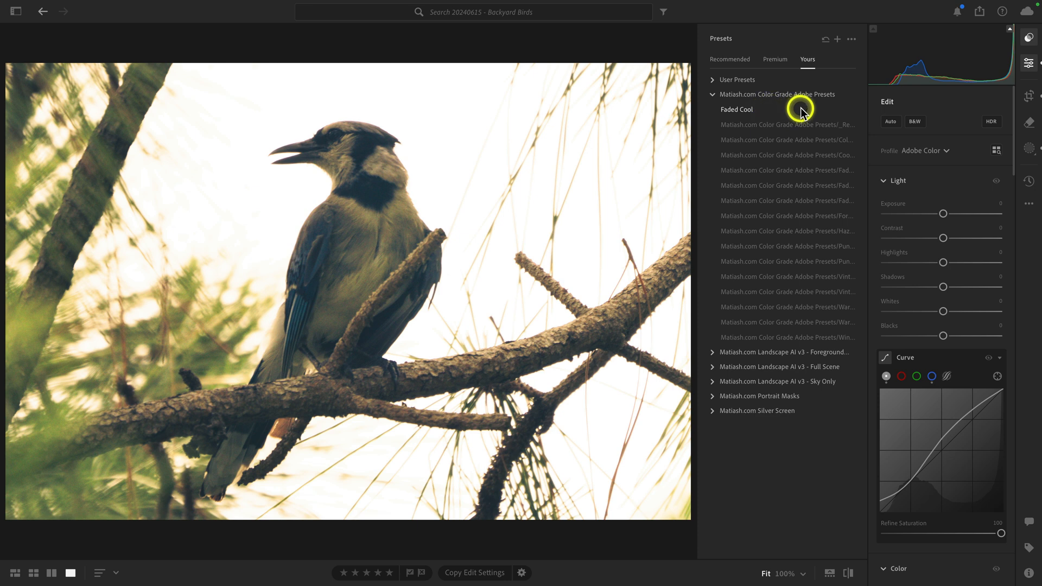
mouse_move(803, 112)
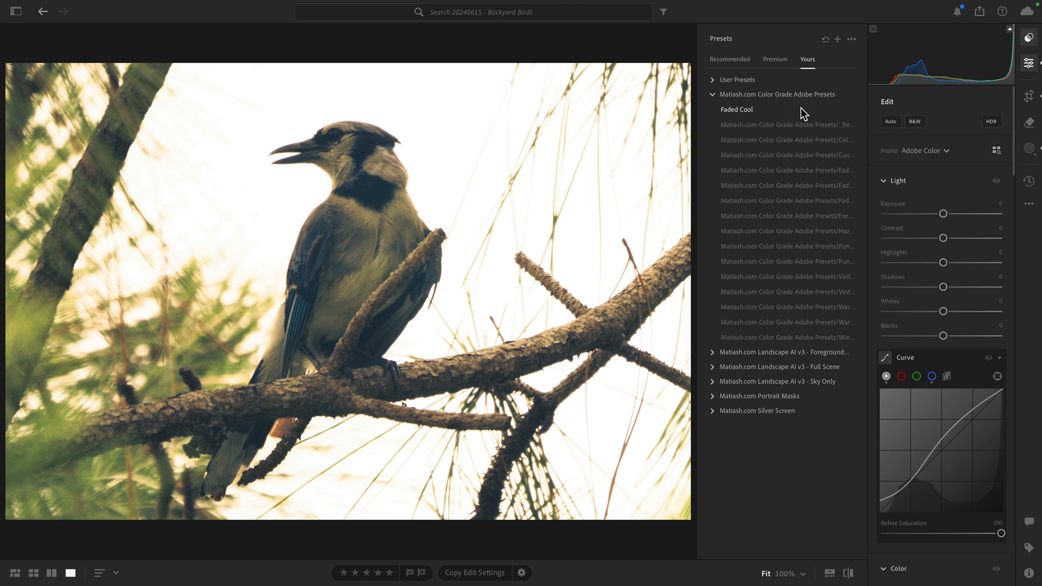
click(791, 101)
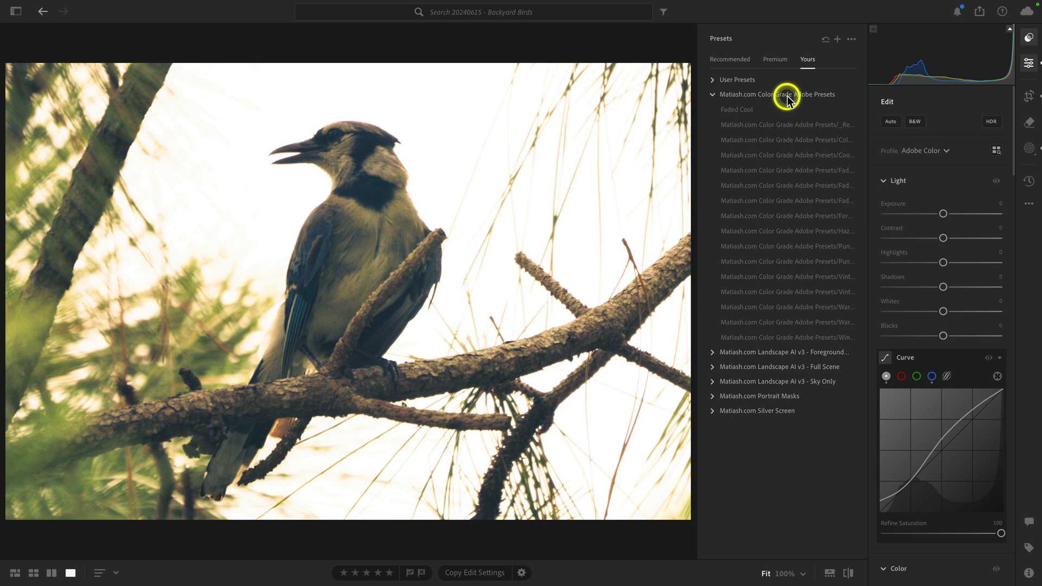
Delete the Matiash.com Color Grade Adobe Presets group and its 16 presets
right_click(788, 94)
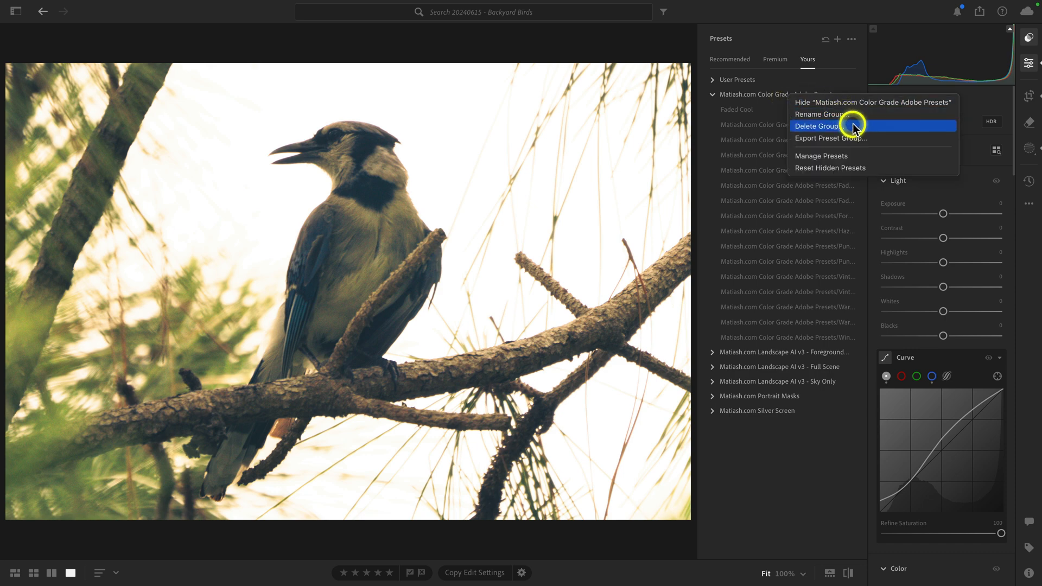
click(815, 125)
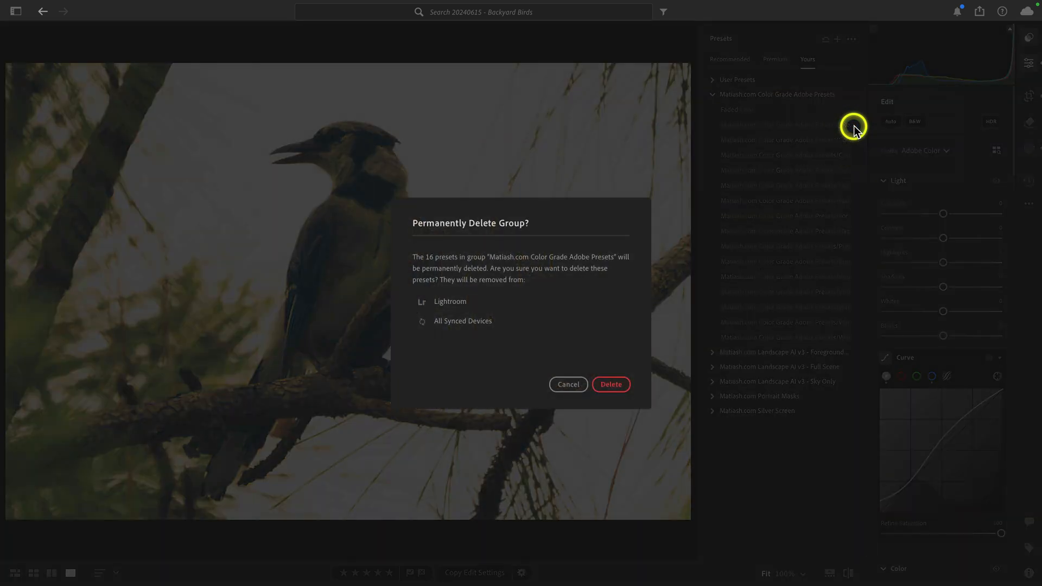
click(610, 384)
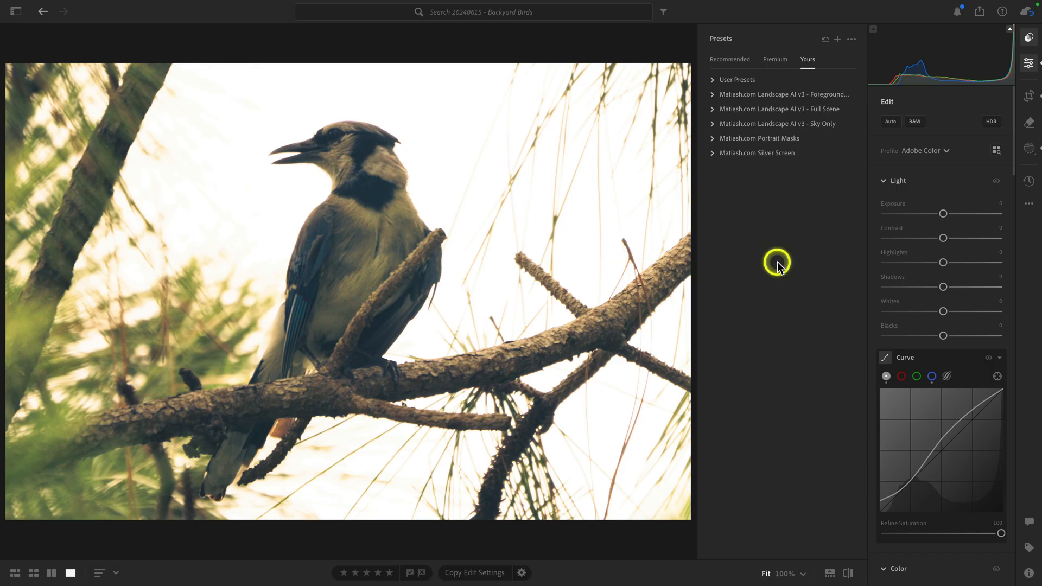
mouse_move(854, 39)
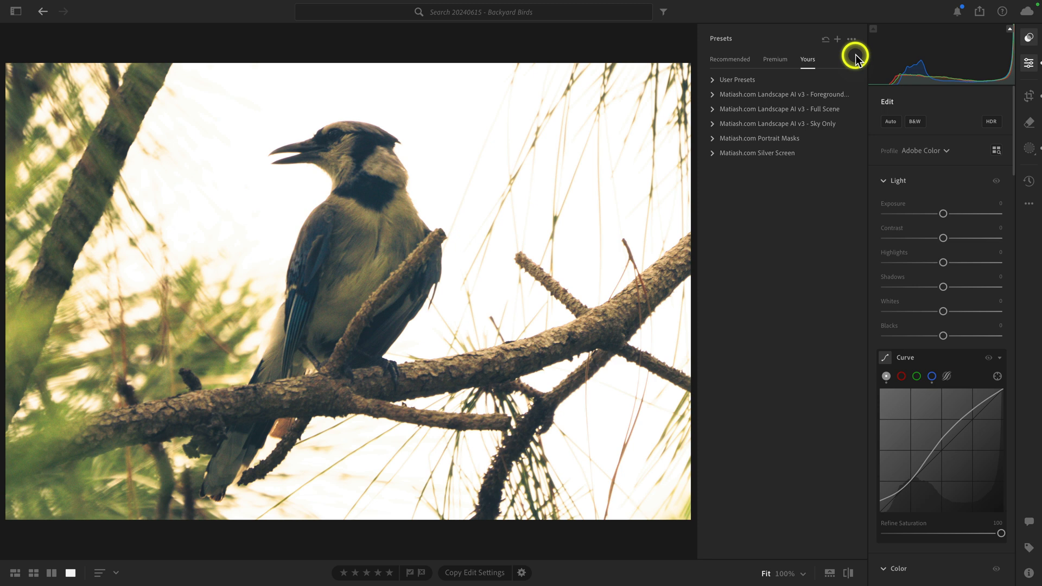
Import Matiash.com - Color Grade Adobe Presets.zip from the Desktop via the Presets ... menu
click(852, 38)
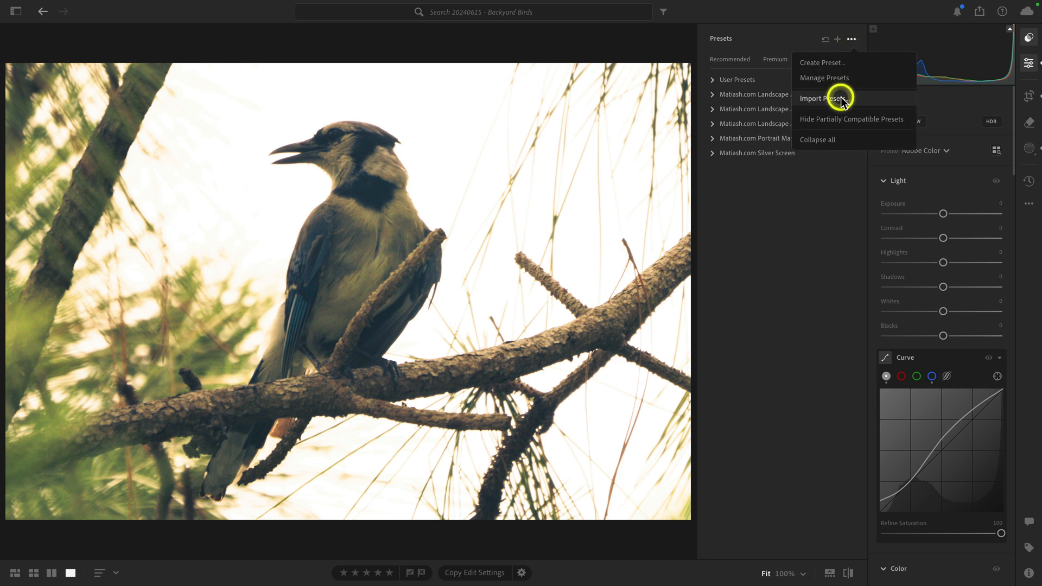
click(820, 98)
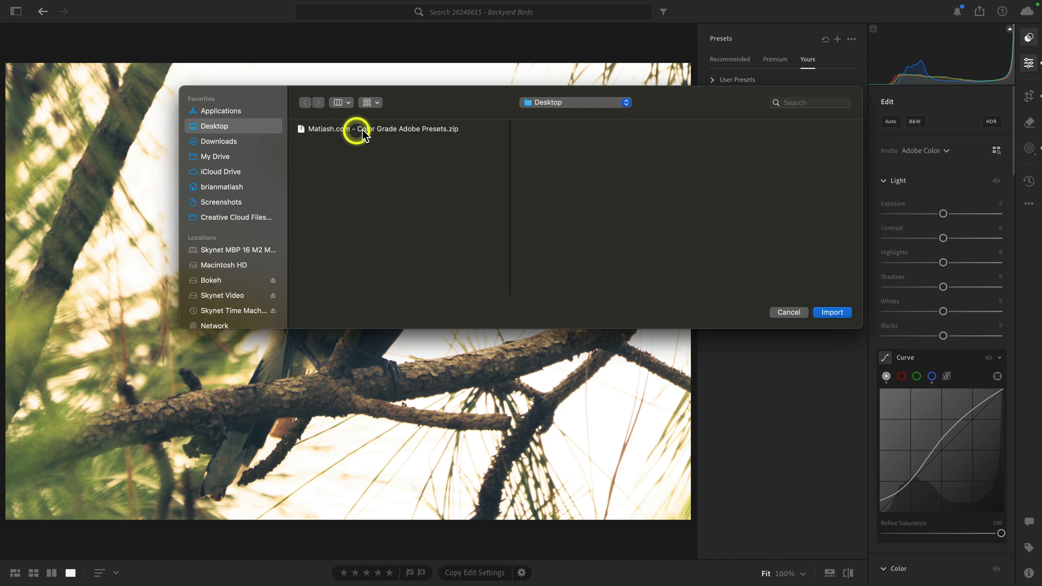
click(379, 129)
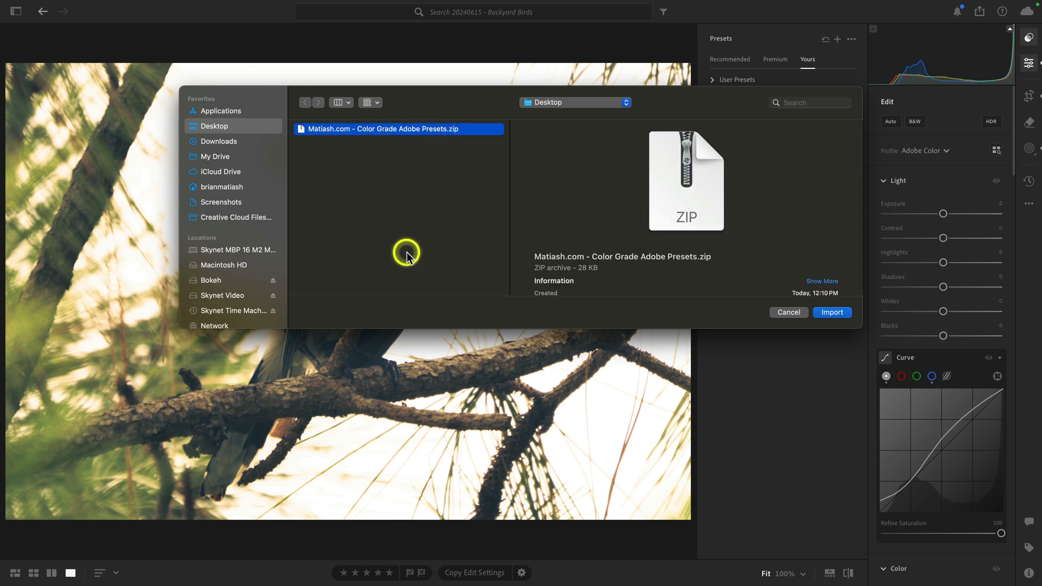
click(831, 312)
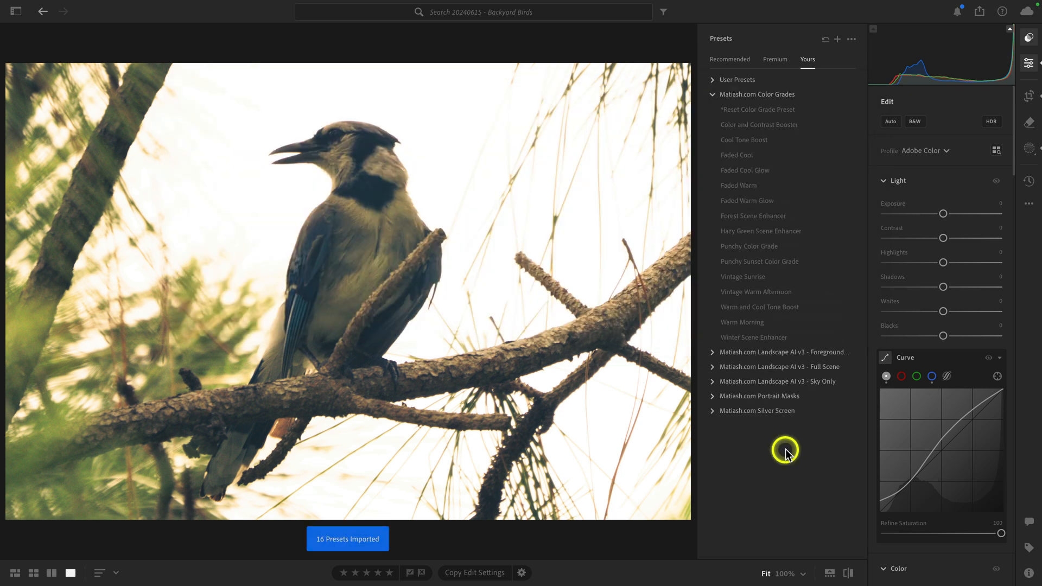
Preview Faded Cool Glow and Forest Scene Enhancer, then apply Faded Warm to the blue jay
click(744, 169)
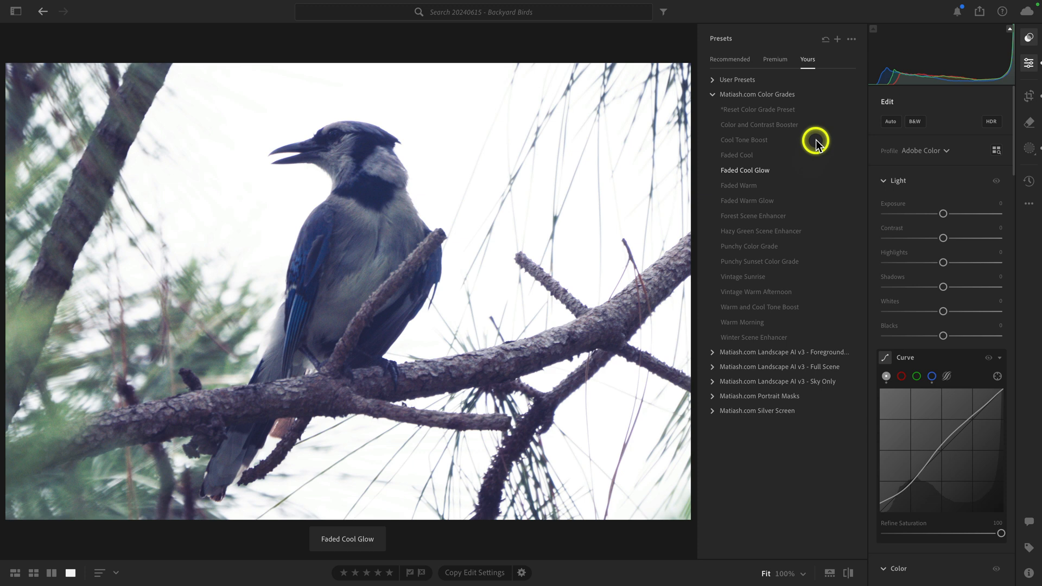
click(736, 155)
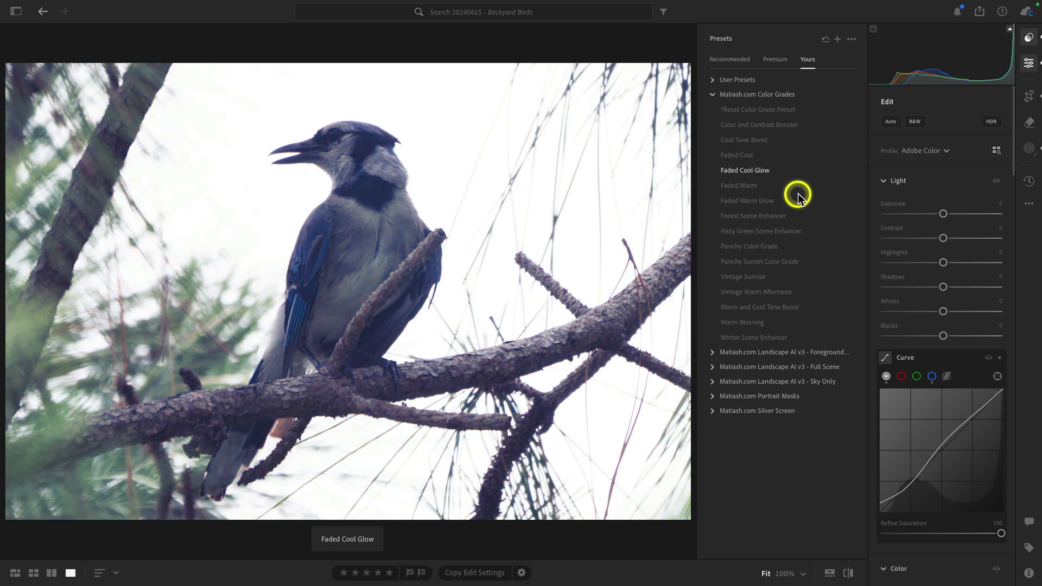
click(753, 215)
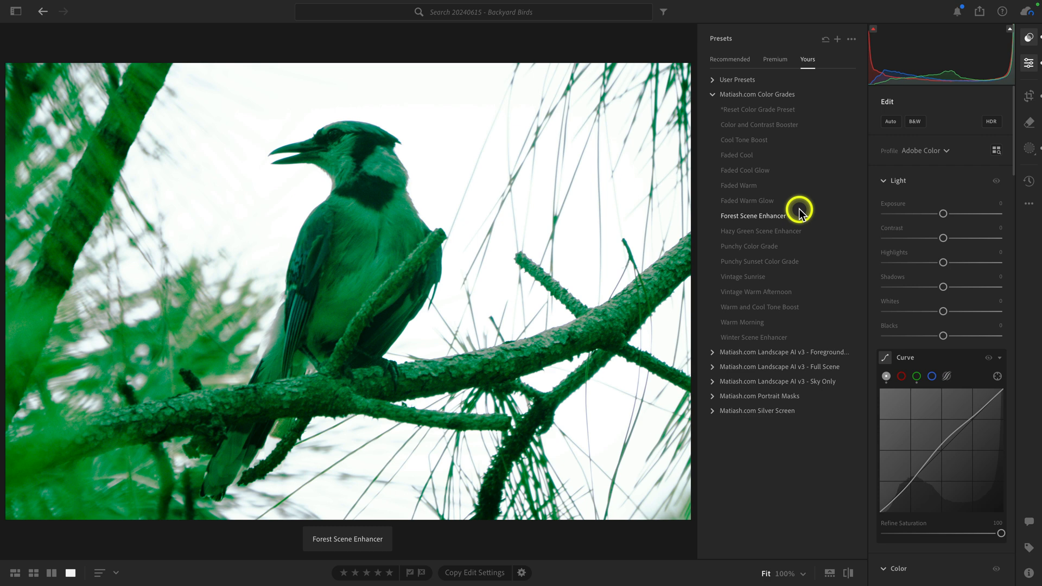
click(738, 185)
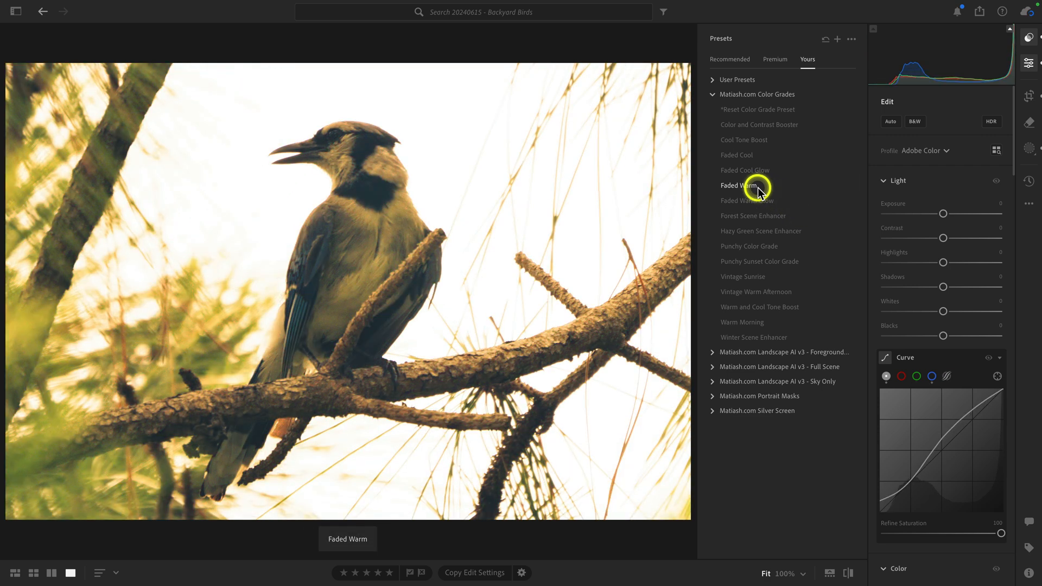
Adjust the Faded Warm Amount, dipping to 91, raising to 133, then fine-tuning
click(736, 185)
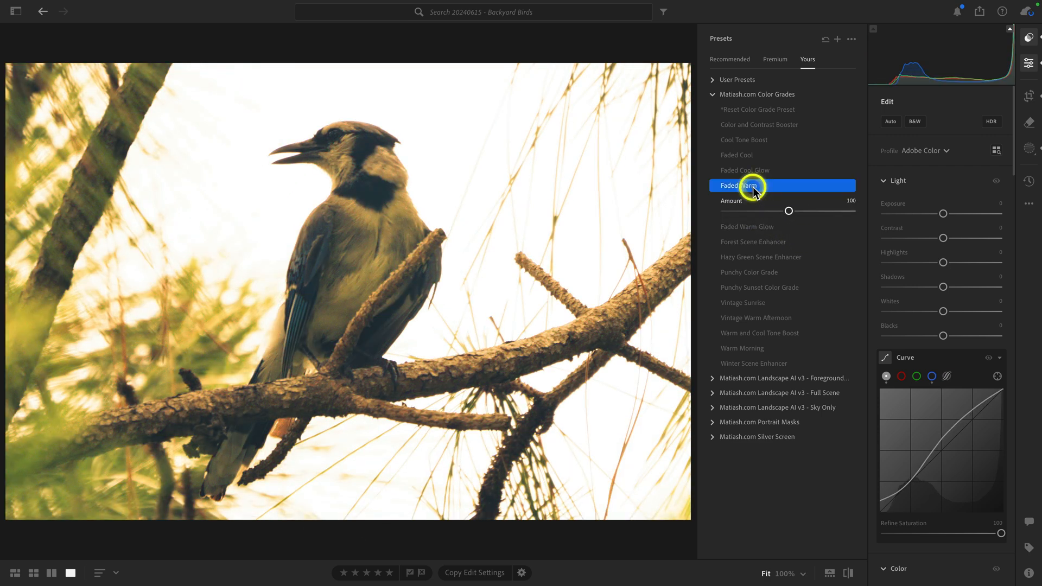
drag(787, 211, 781, 211)
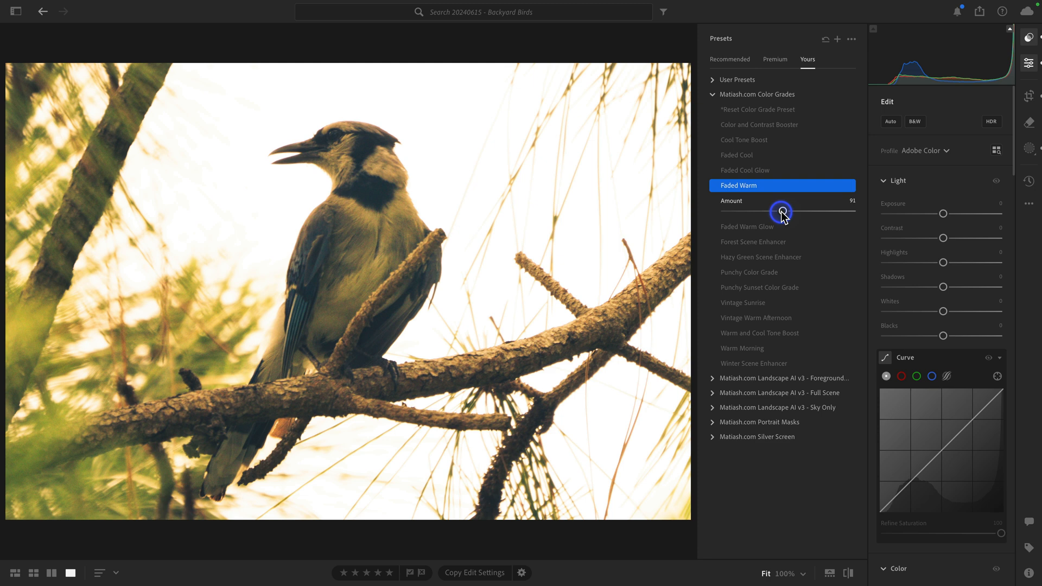
drag(780, 213, 811, 212)
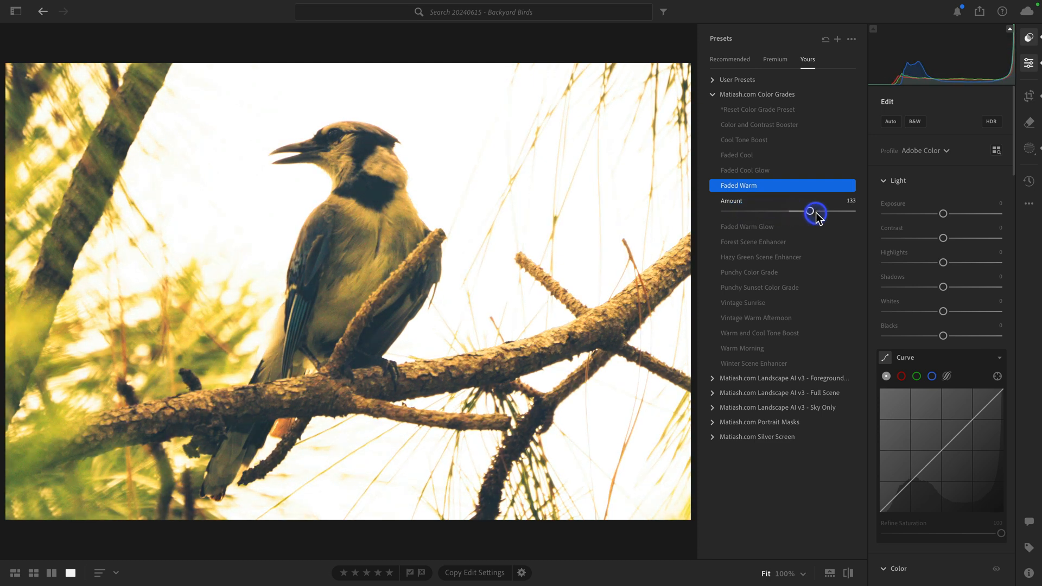
drag(810, 211, 754, 211)
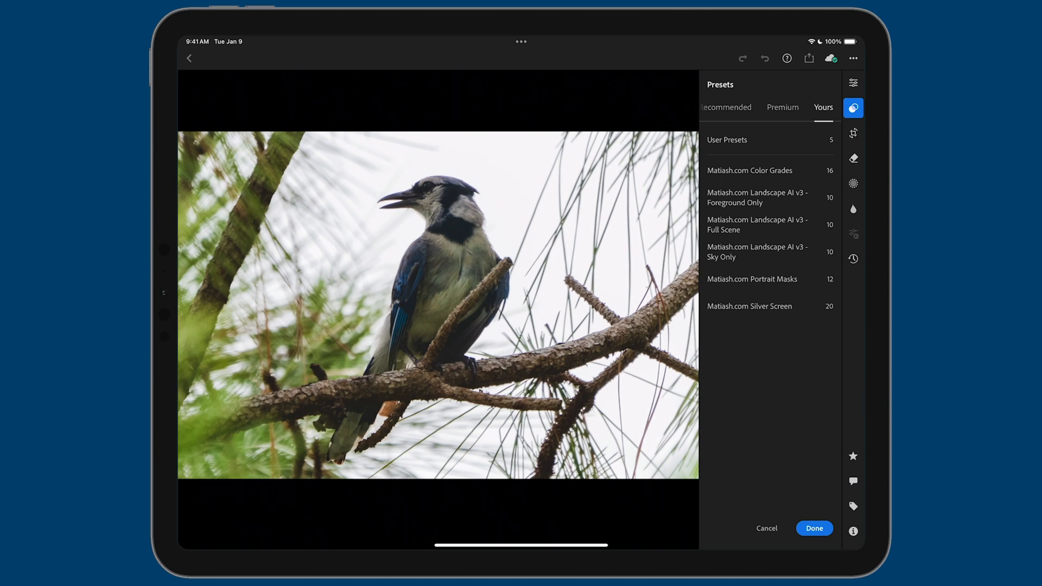
Apply Faded Cool from Matiash.com Color Grades and raise its Amount through 120 to 137
click(750, 171)
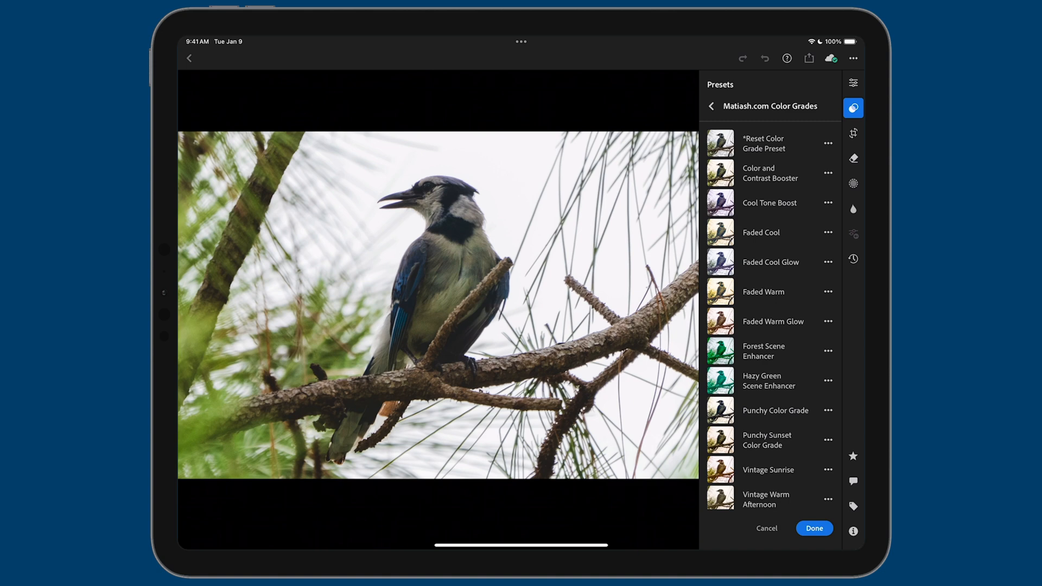
click(720, 232)
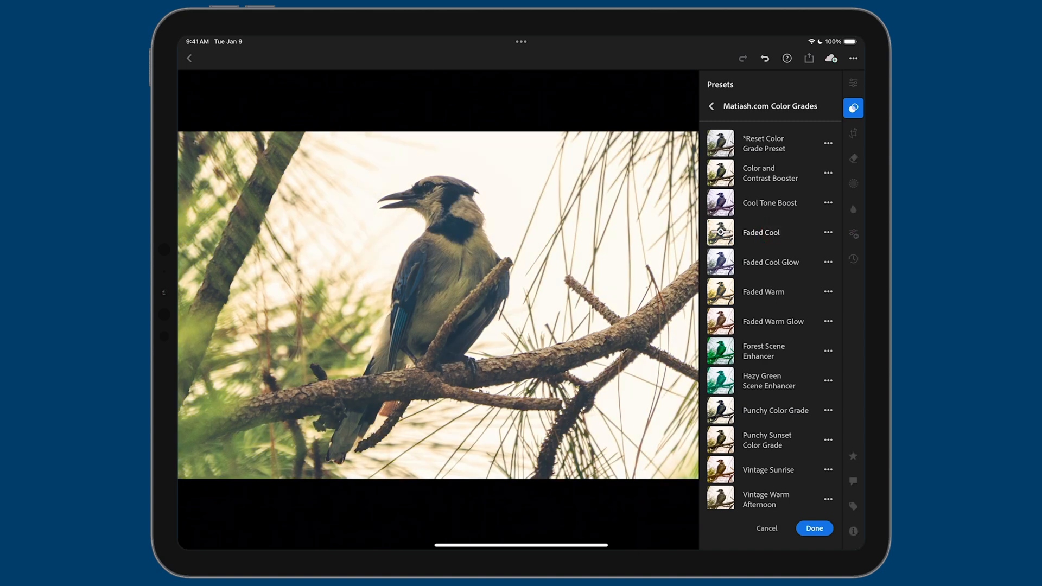
click(760, 232)
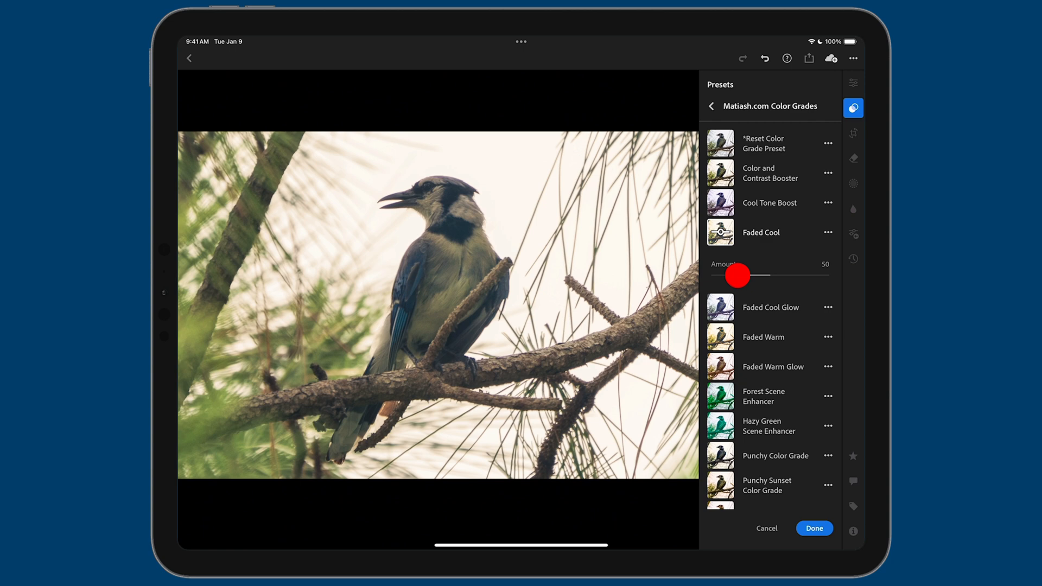
drag(740, 275, 774, 275)
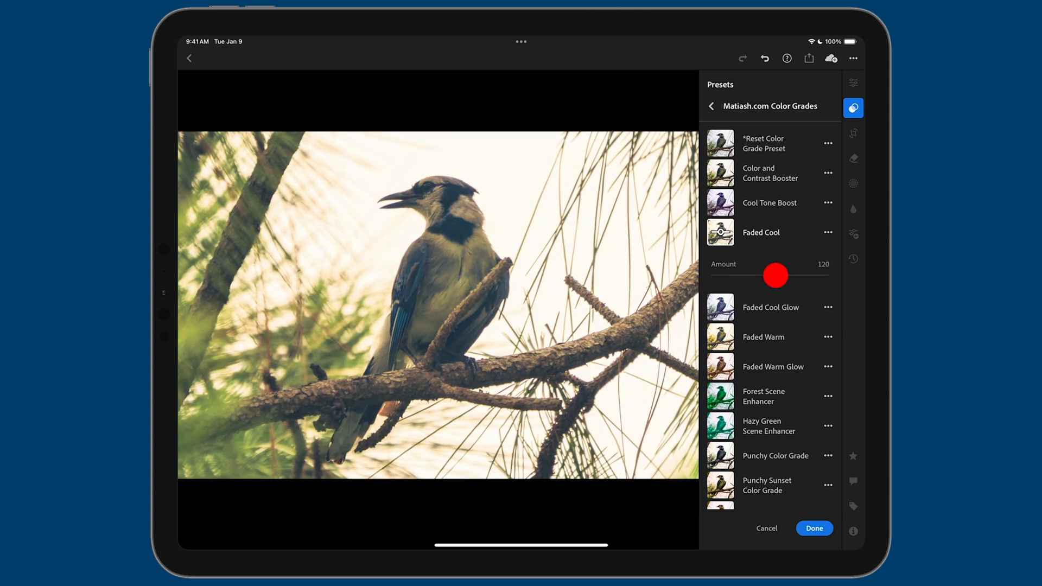
drag(774, 275, 789, 275)
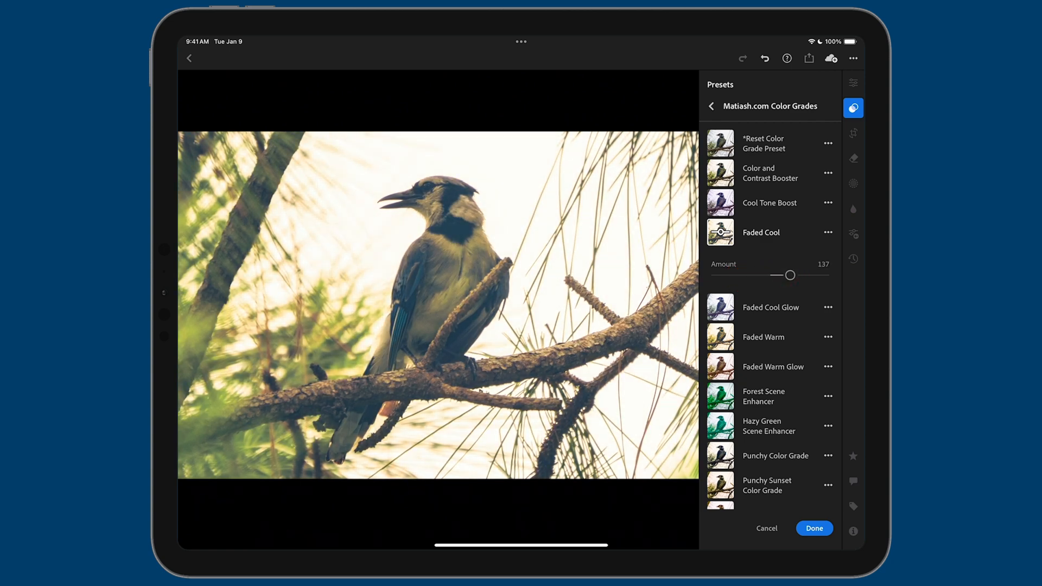